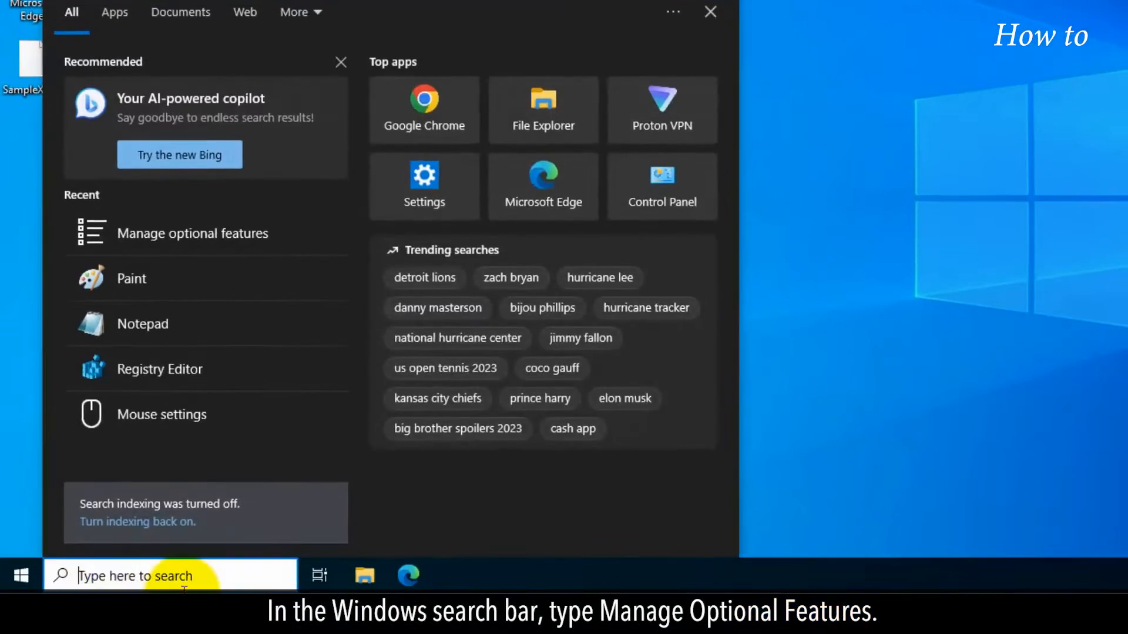
Step: Search Windows for 'manage optional features' to surface the system setting
text(manage optional)
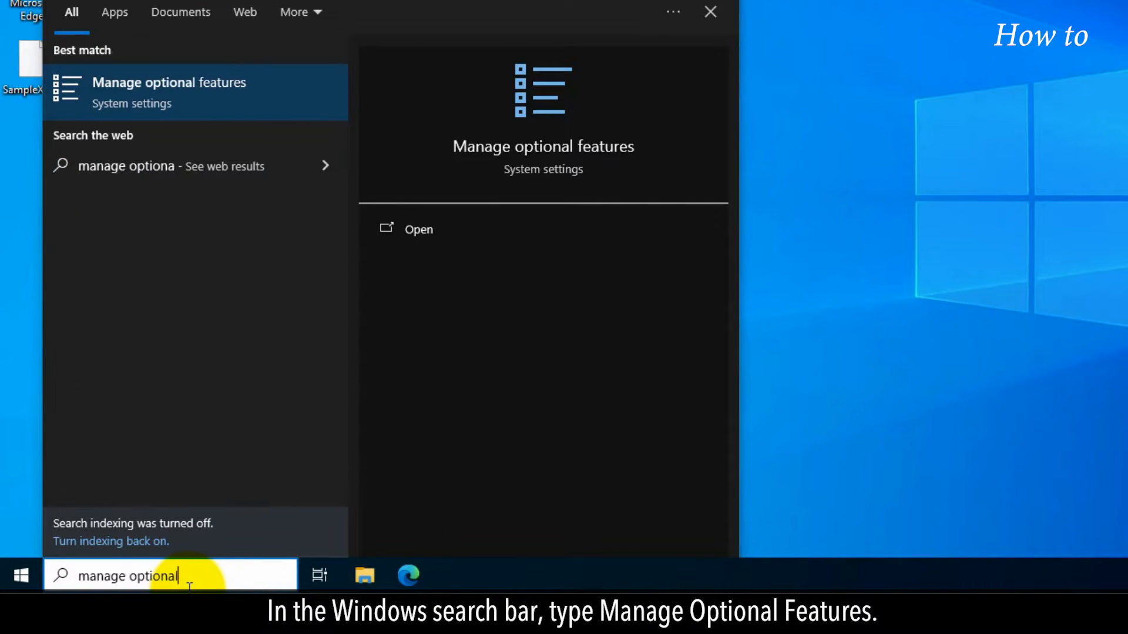
text(features)
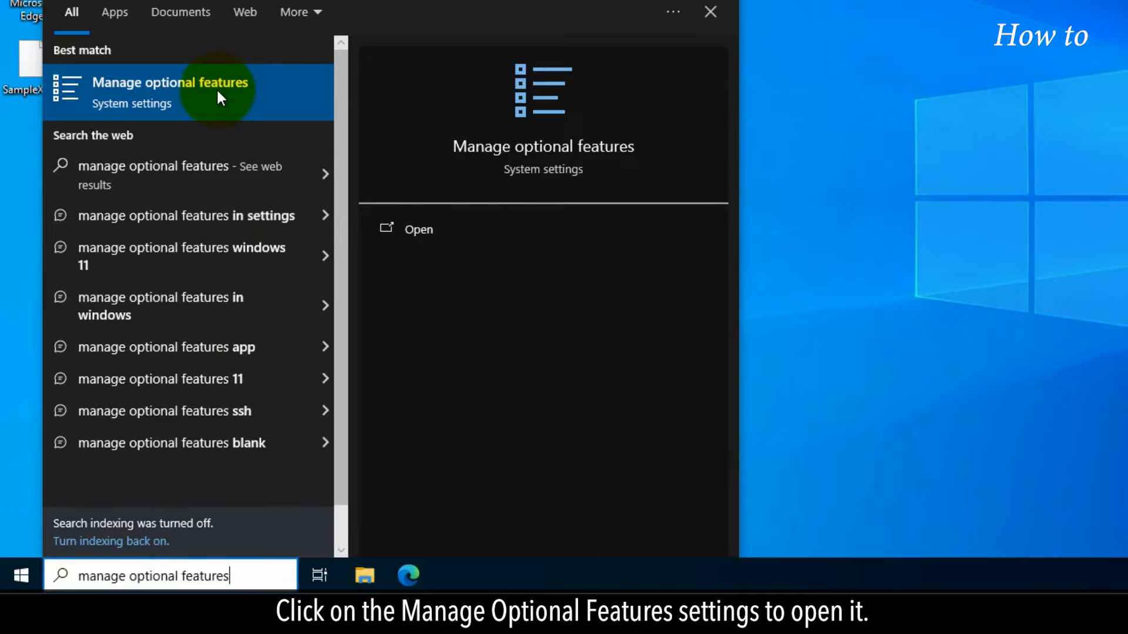
Step: Review the Installed features list and find no XPS Viewer among them
click(170, 92)
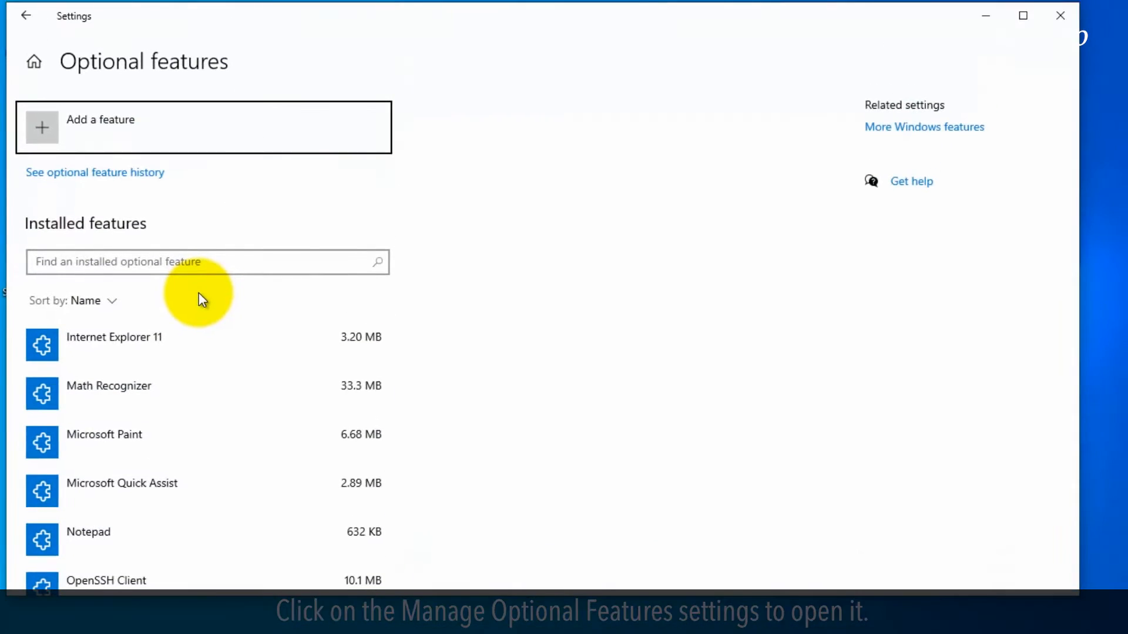
scroll(down, 3)
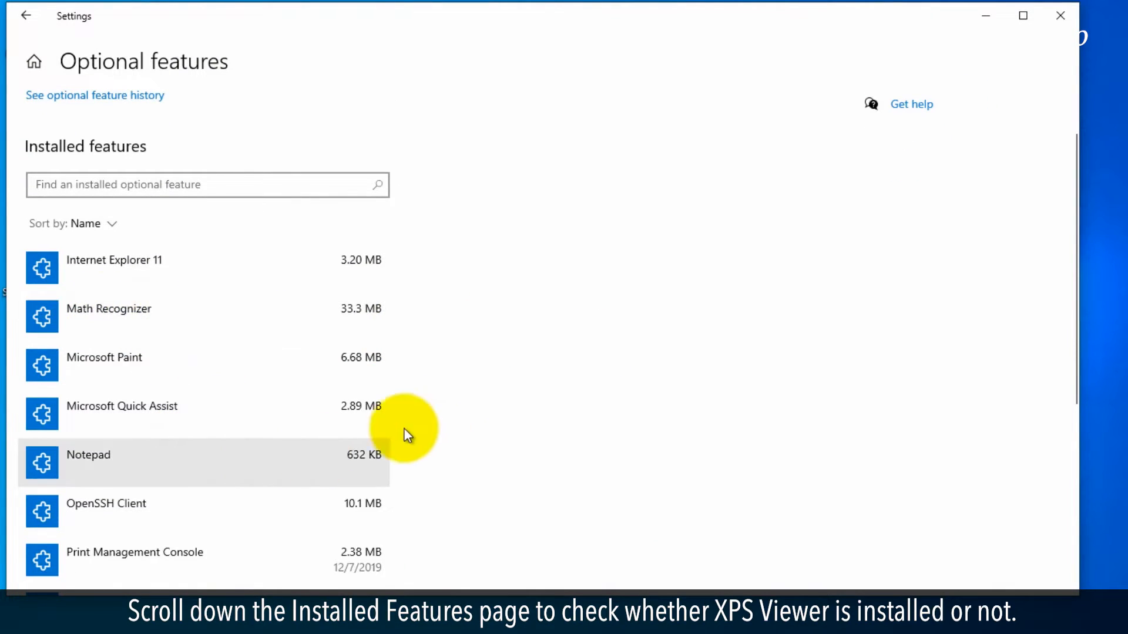
scroll(down, 3)
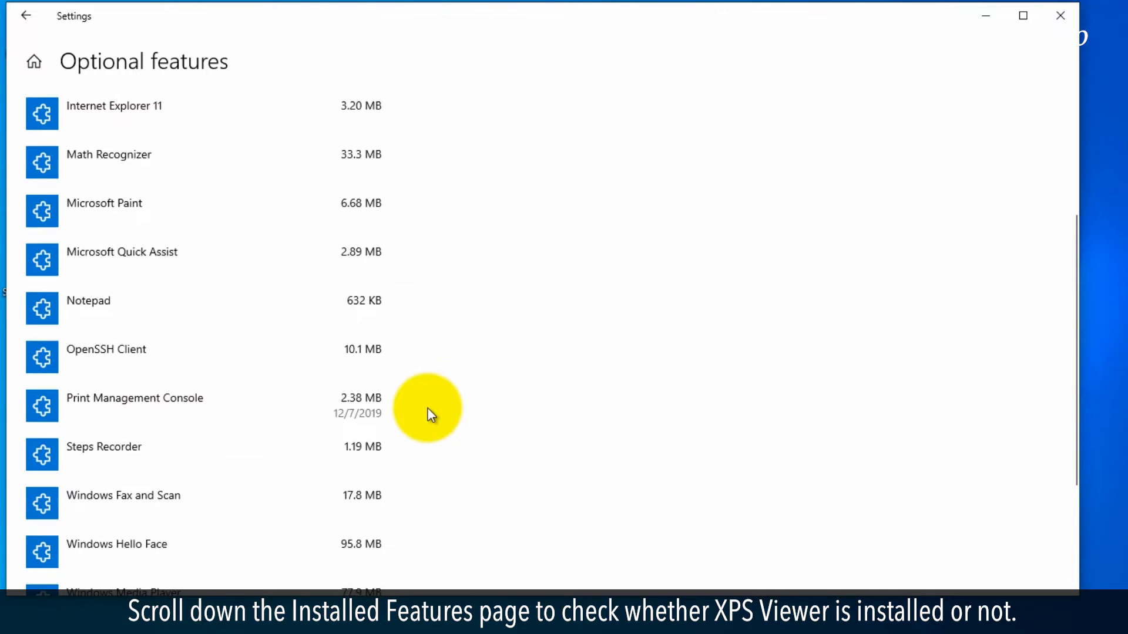
scroll(down, 3)
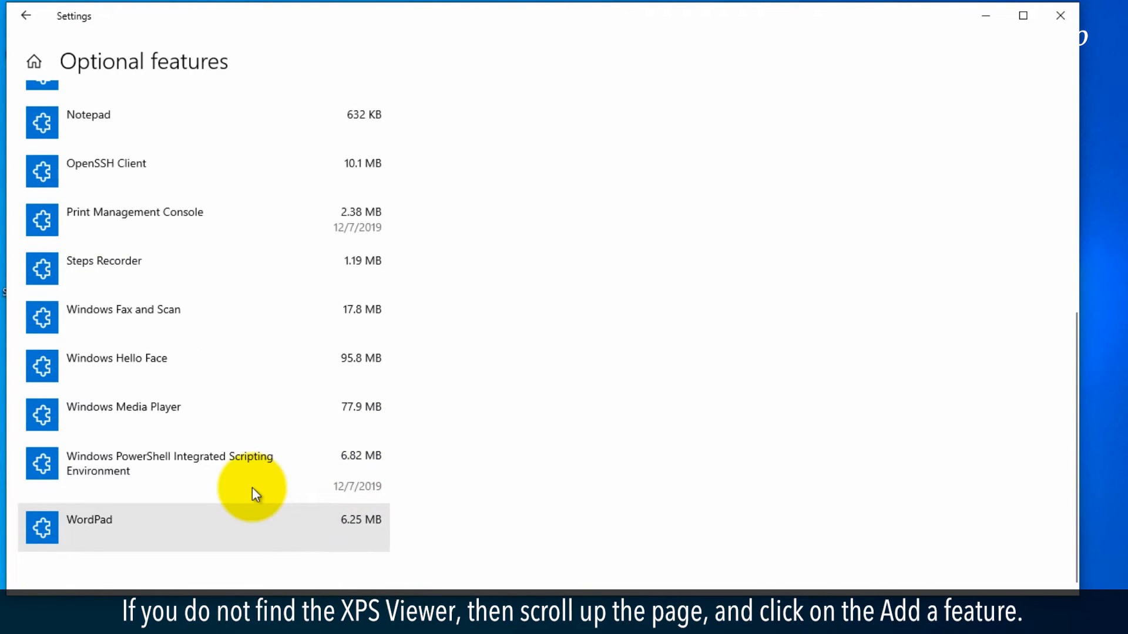
mouse_move(431, 381)
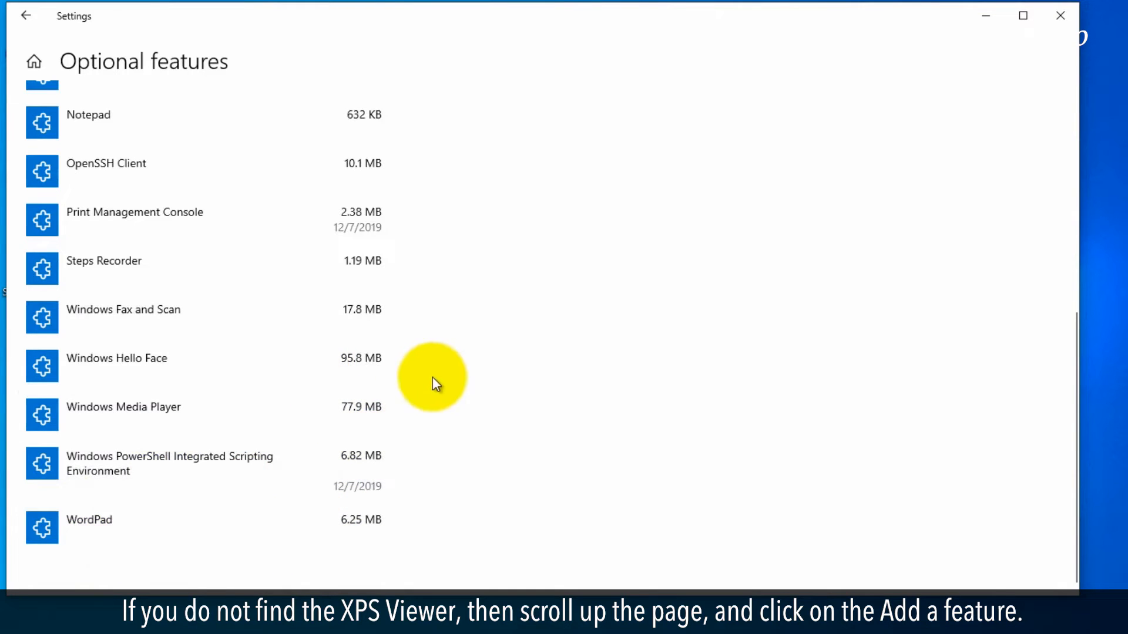
scroll(up, 3)
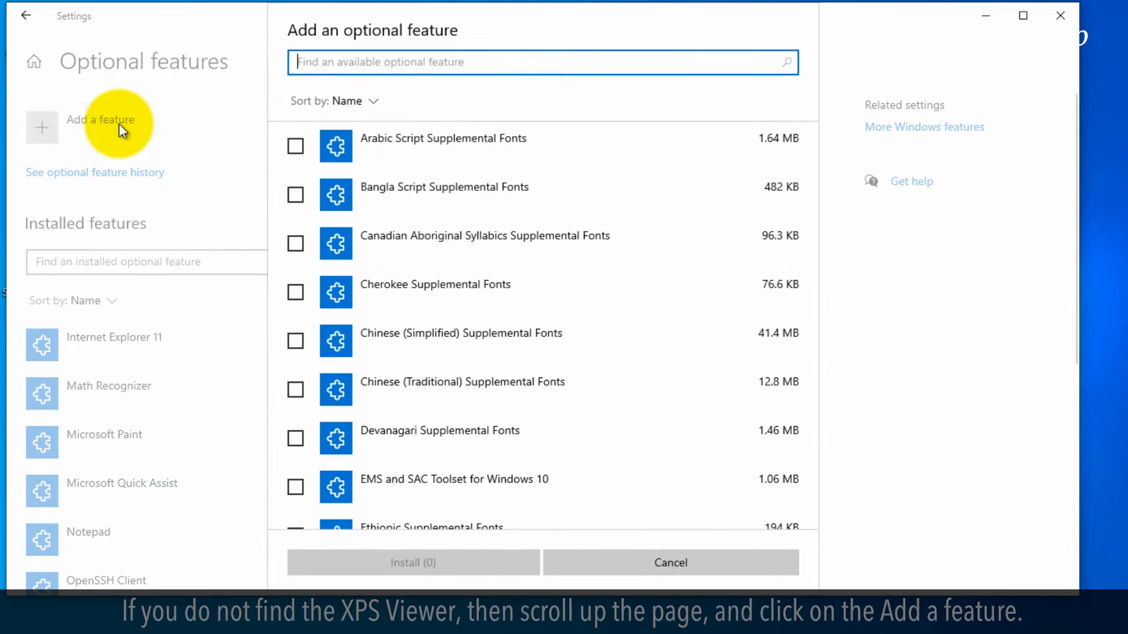
Step: Select XPS Viewer in Add an optional feature and install it
scroll(down, 3)
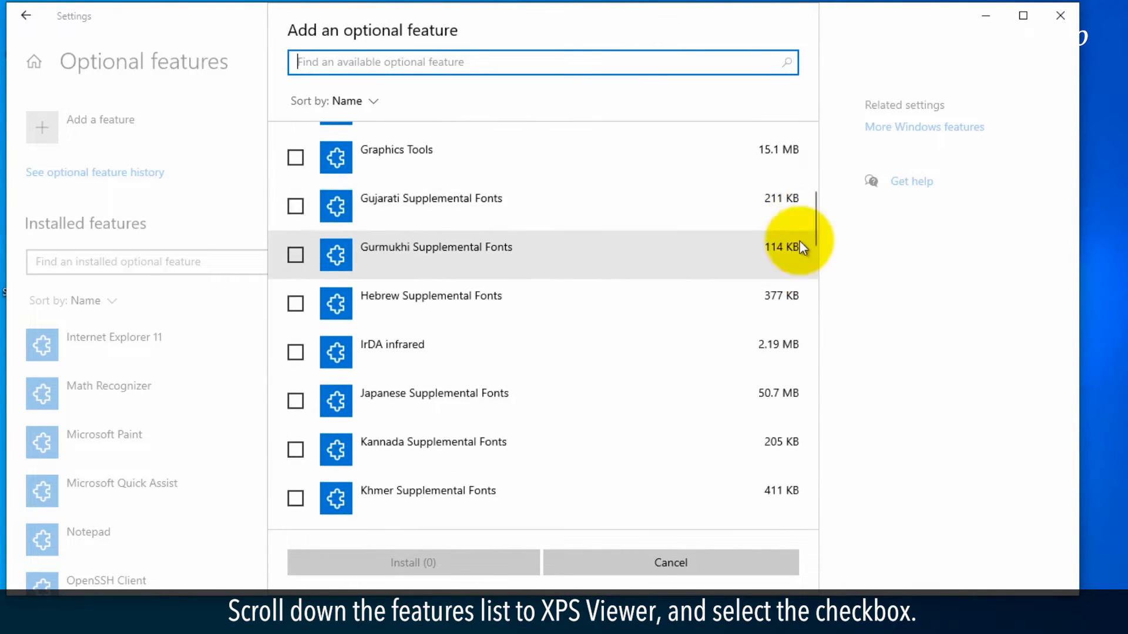
scroll(down, 3)
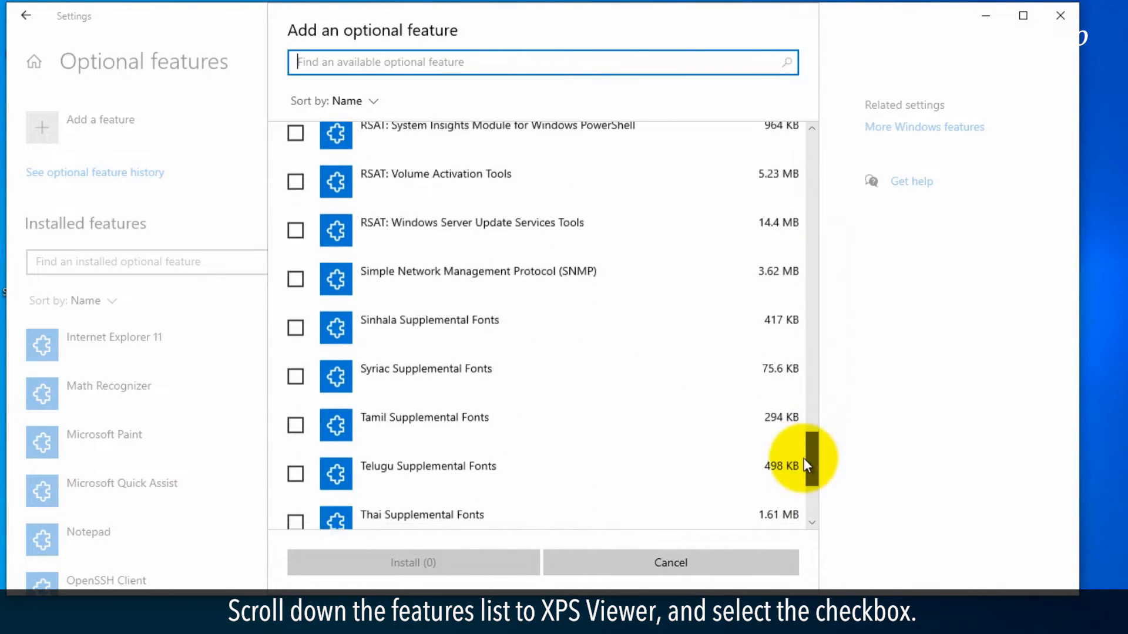
scroll(down, 3)
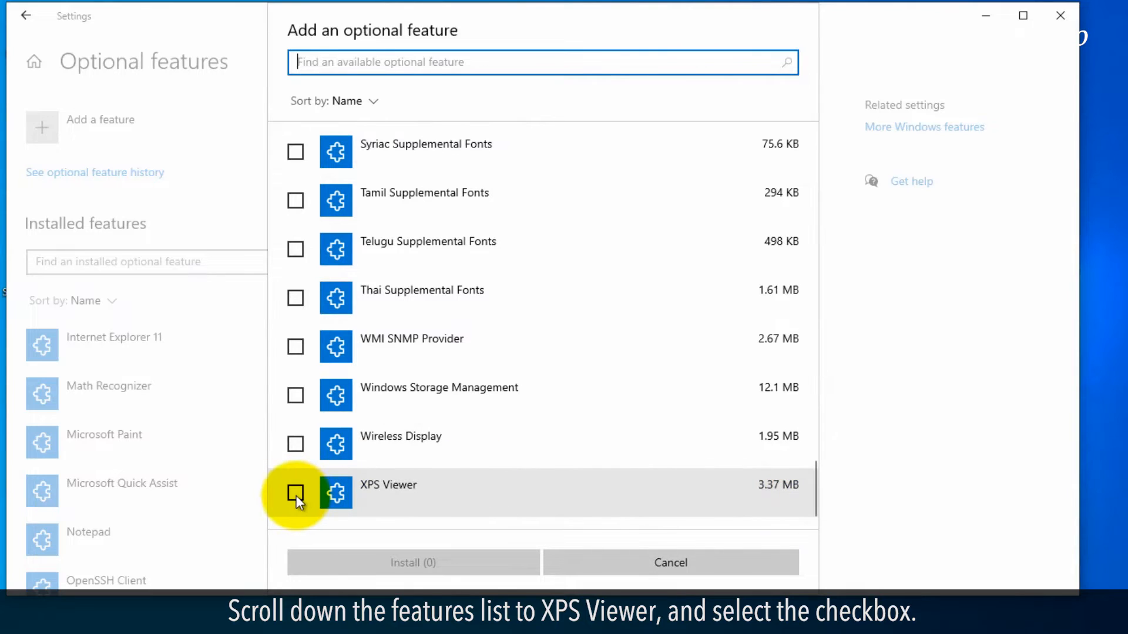
click(295, 492)
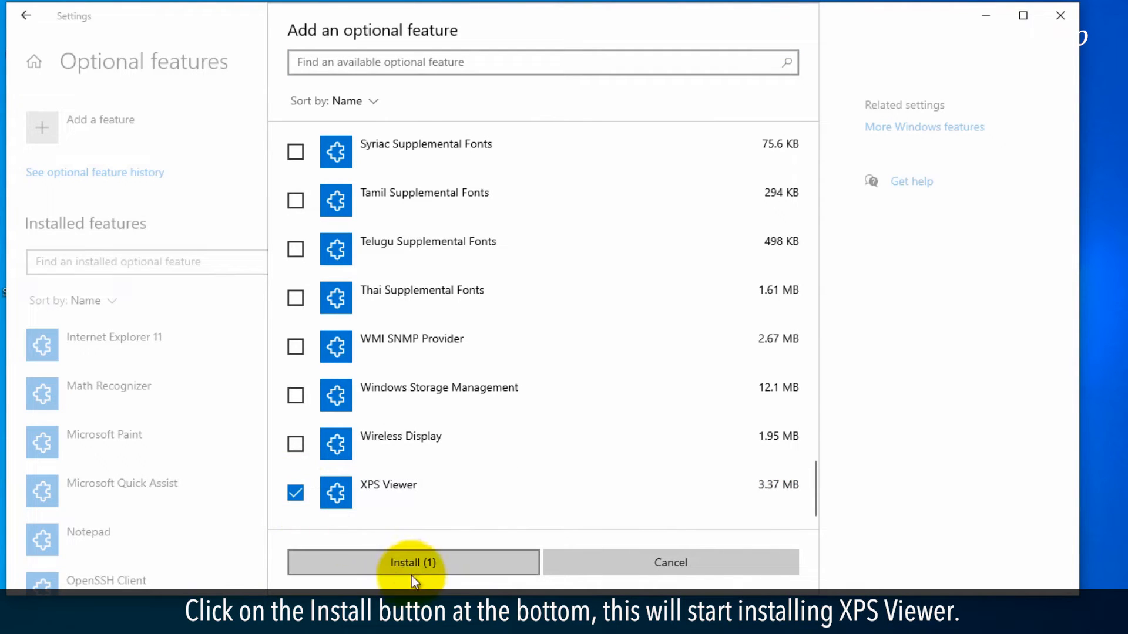
click(412, 563)
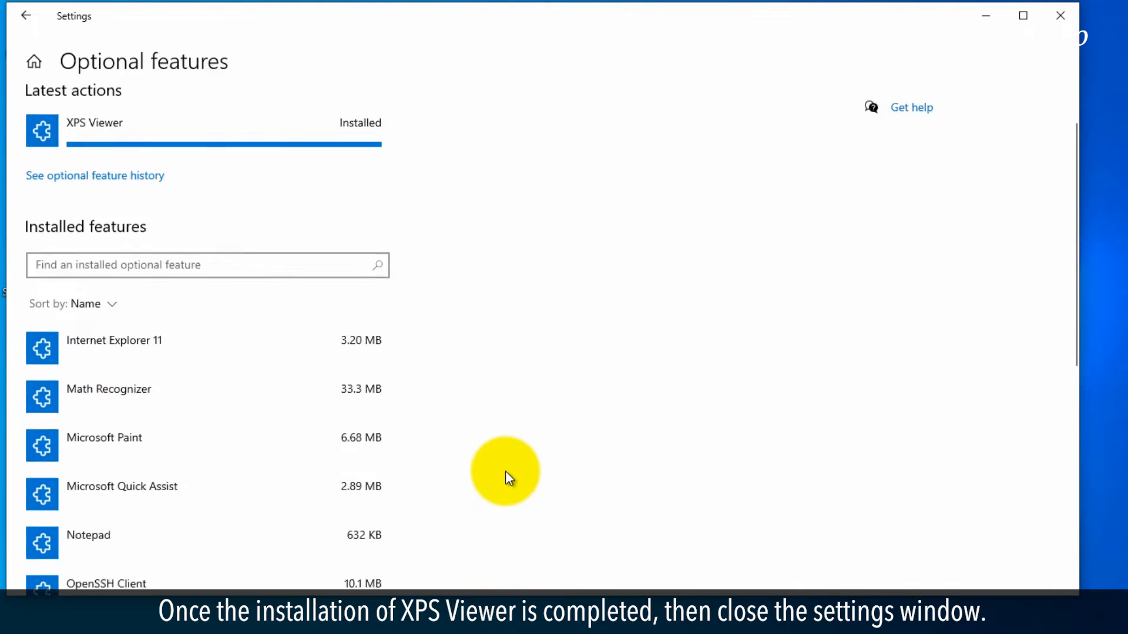
scroll(down, 3)
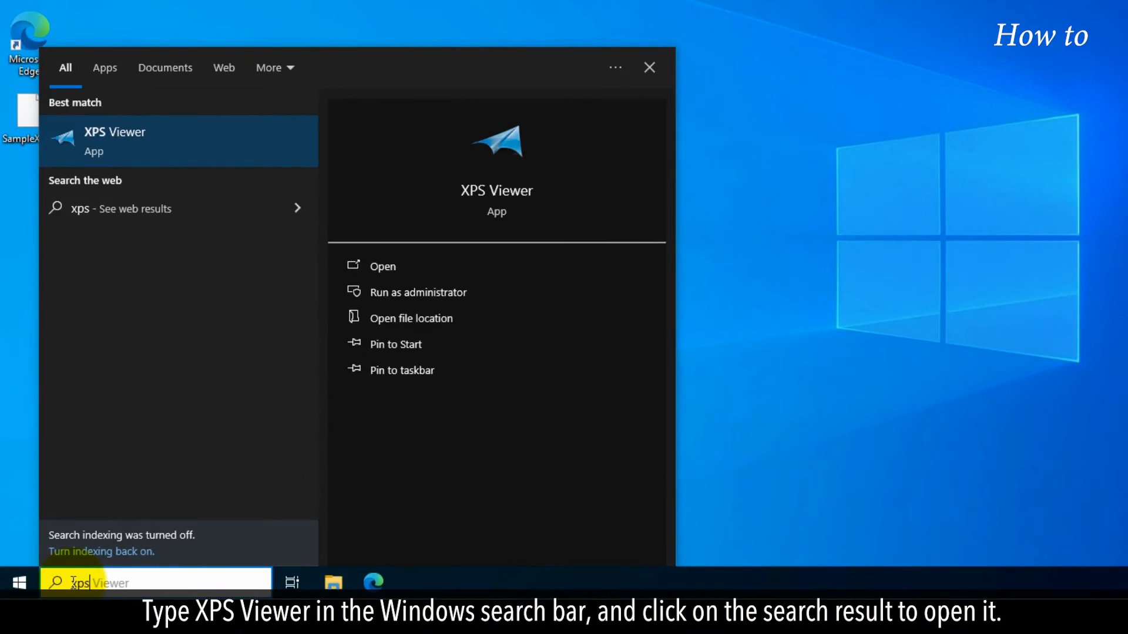
Step: Launch the newly installed XPS Viewer from Windows Search
text(xps viw)
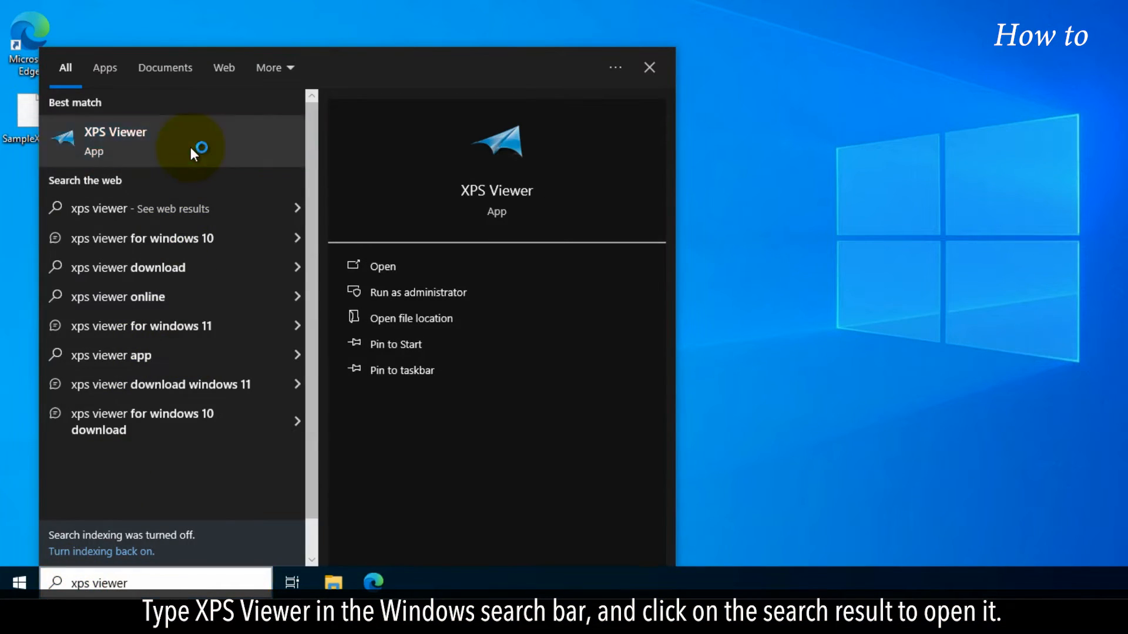
click(115, 140)
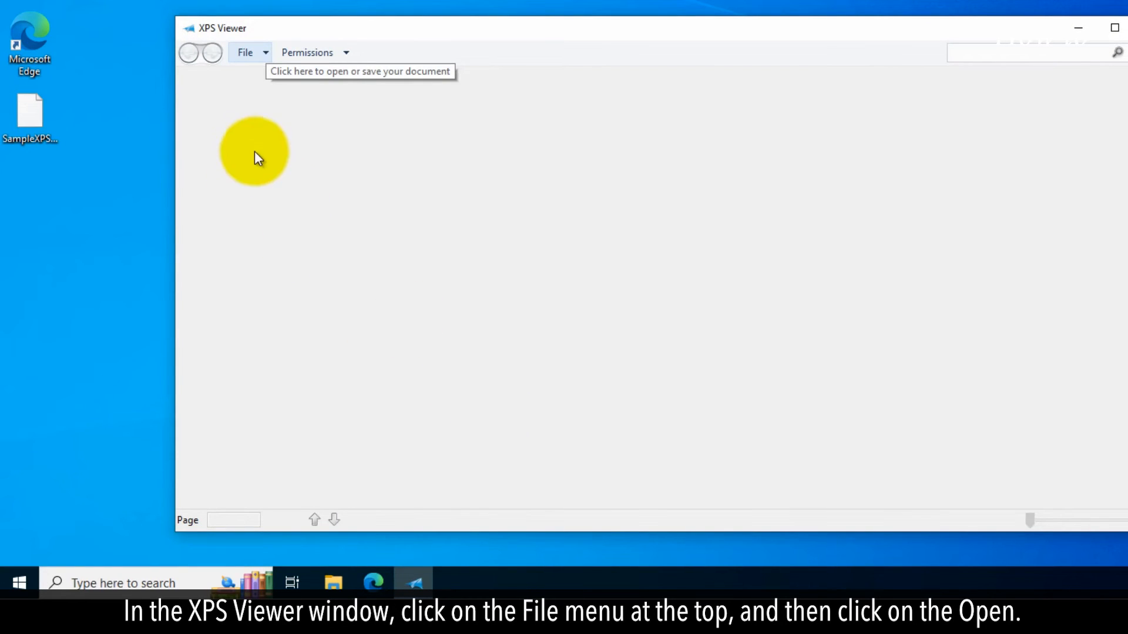
Step: Load SampleXPS-File.xps from the Desktop into the viewer via File > Open
click(245, 53)
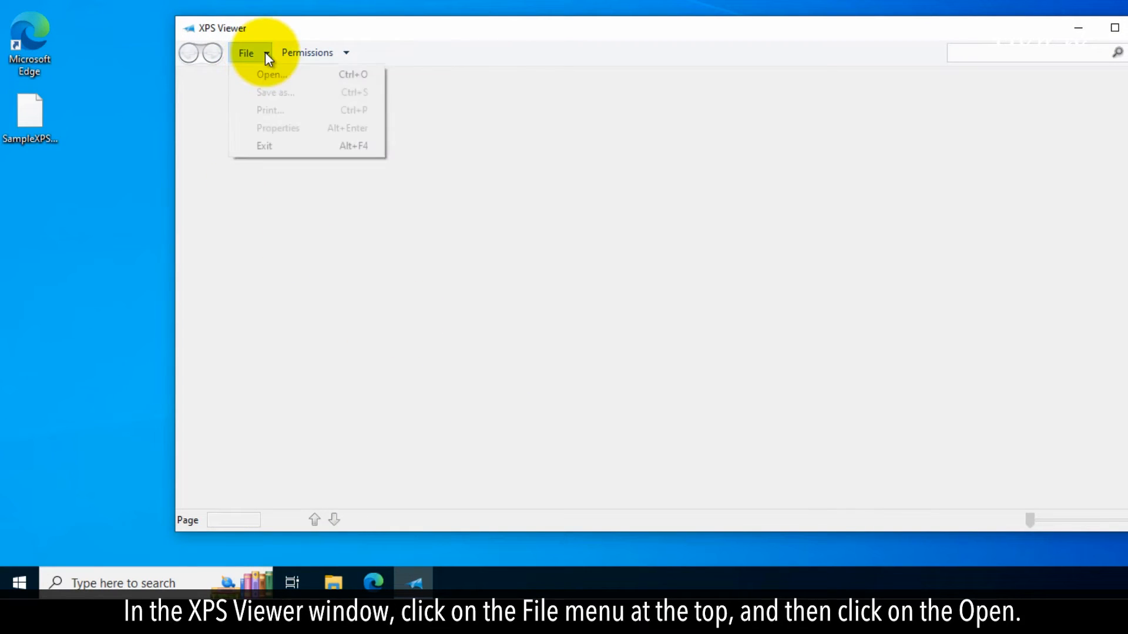
mouse_move(271, 74)
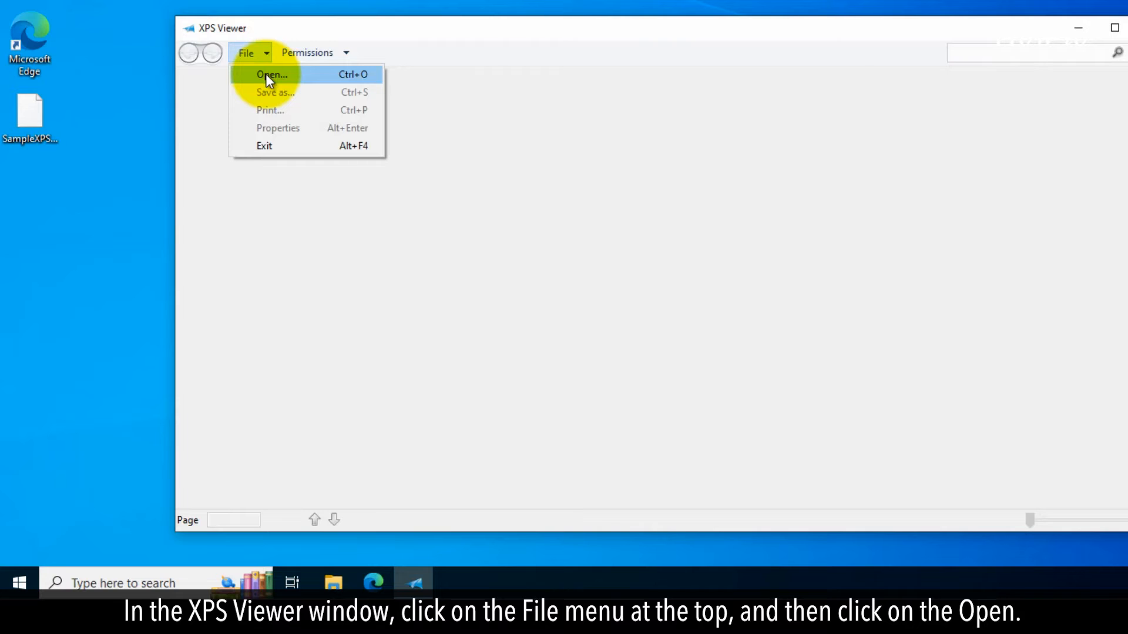
click(271, 74)
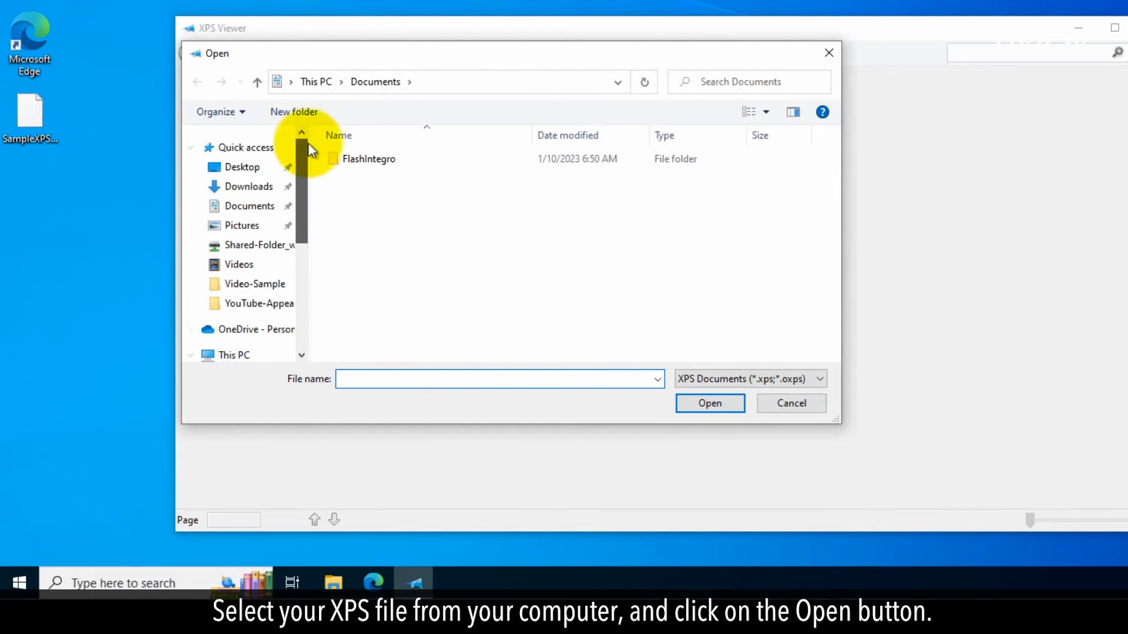
click(242, 166)
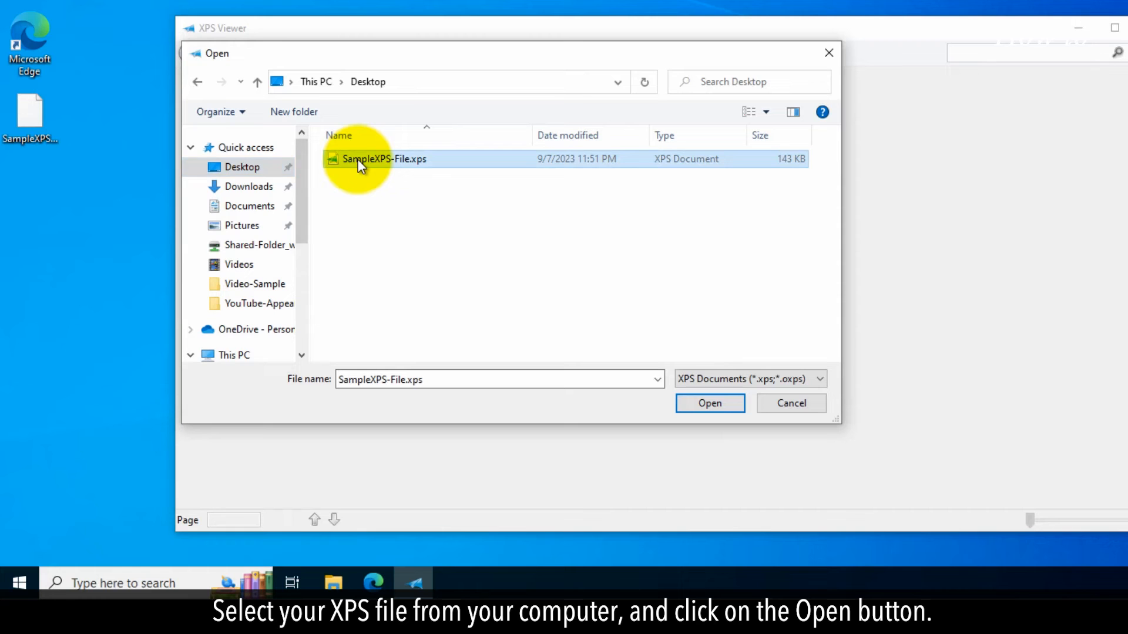
mouse_move(708, 402)
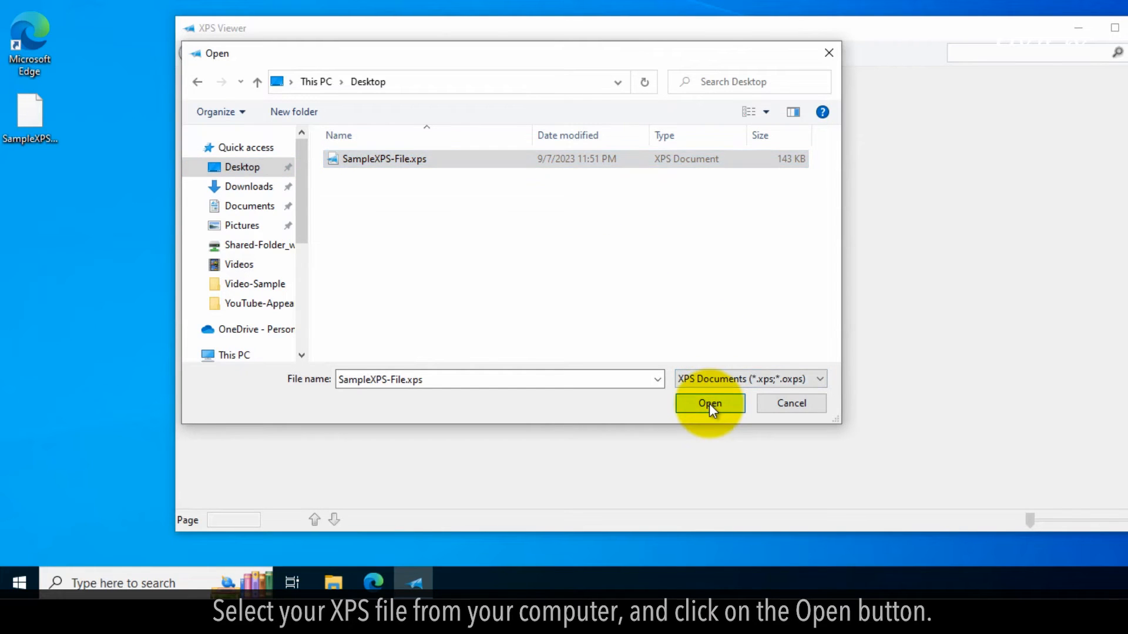
click(709, 402)
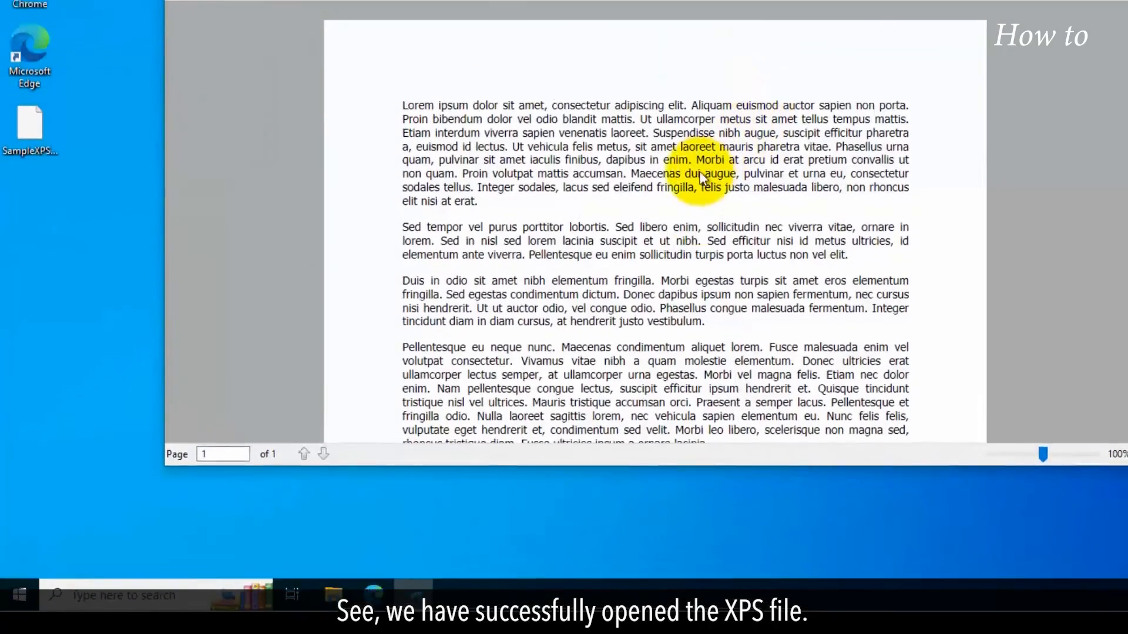
Step: Print the sample document to Microsoft Print to PDF, bringing up Save Print Output As
scroll(down, 3)
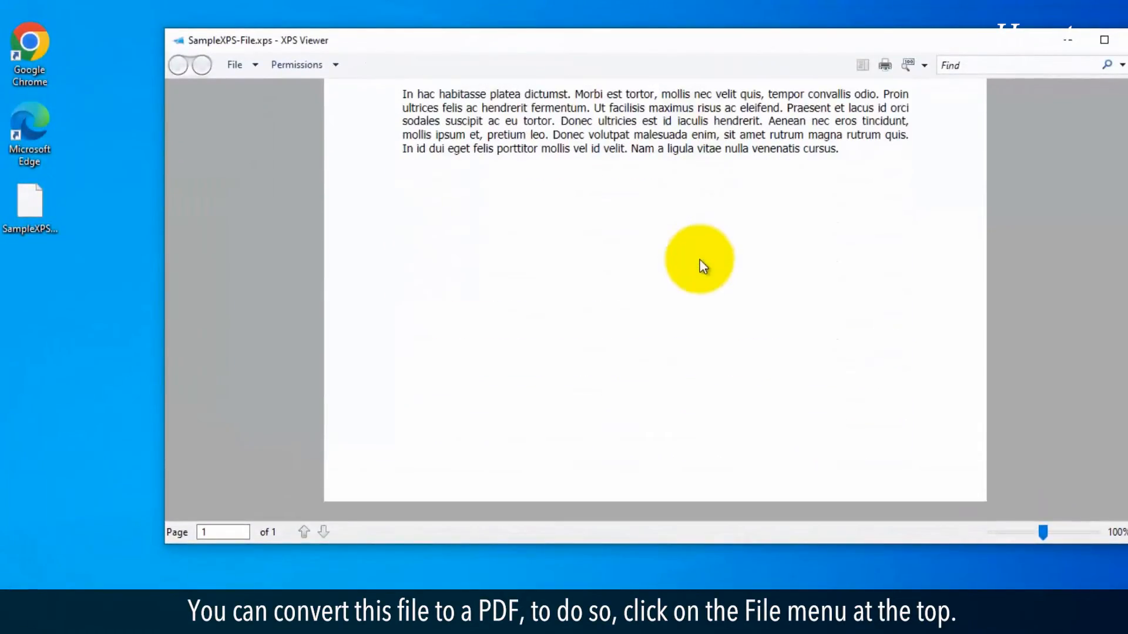
scroll(up, 3)
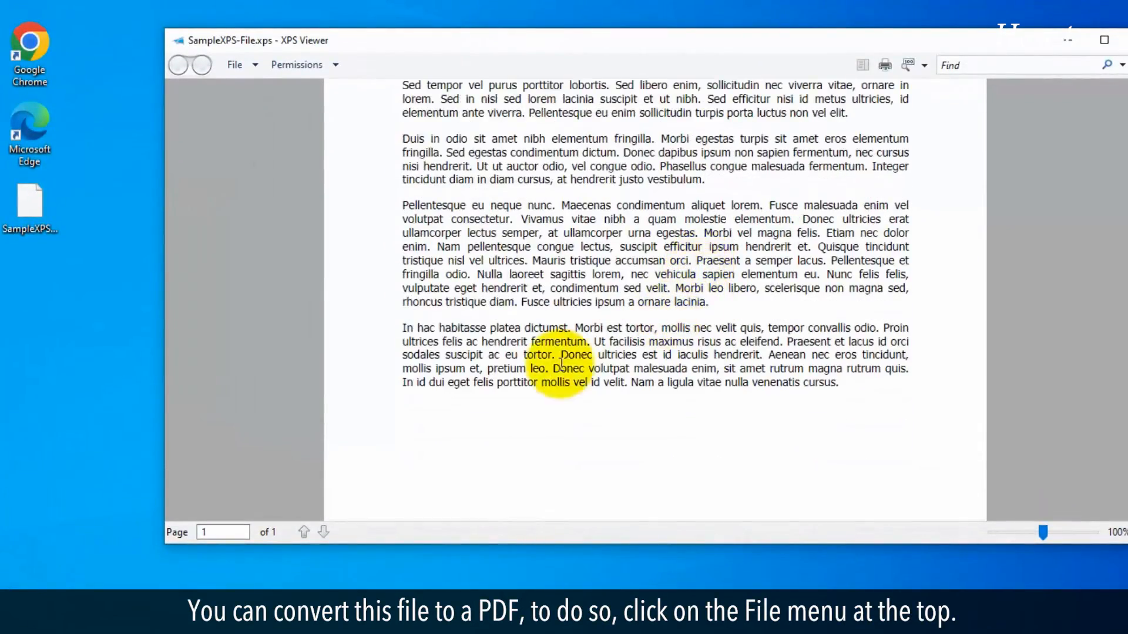
click(235, 65)
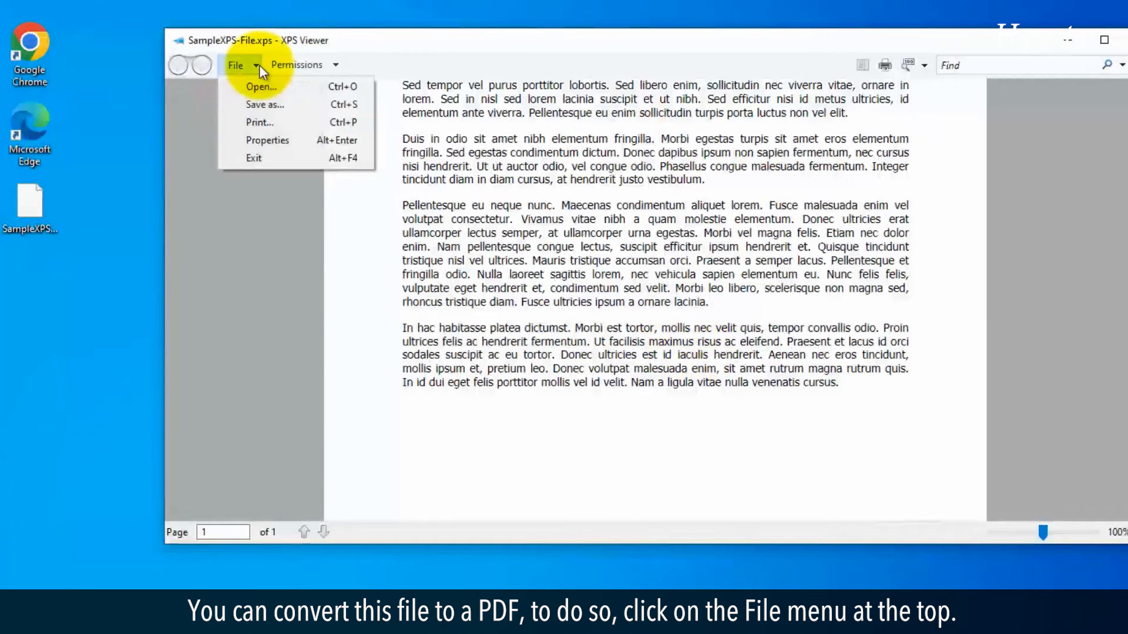
mouse_move(259, 121)
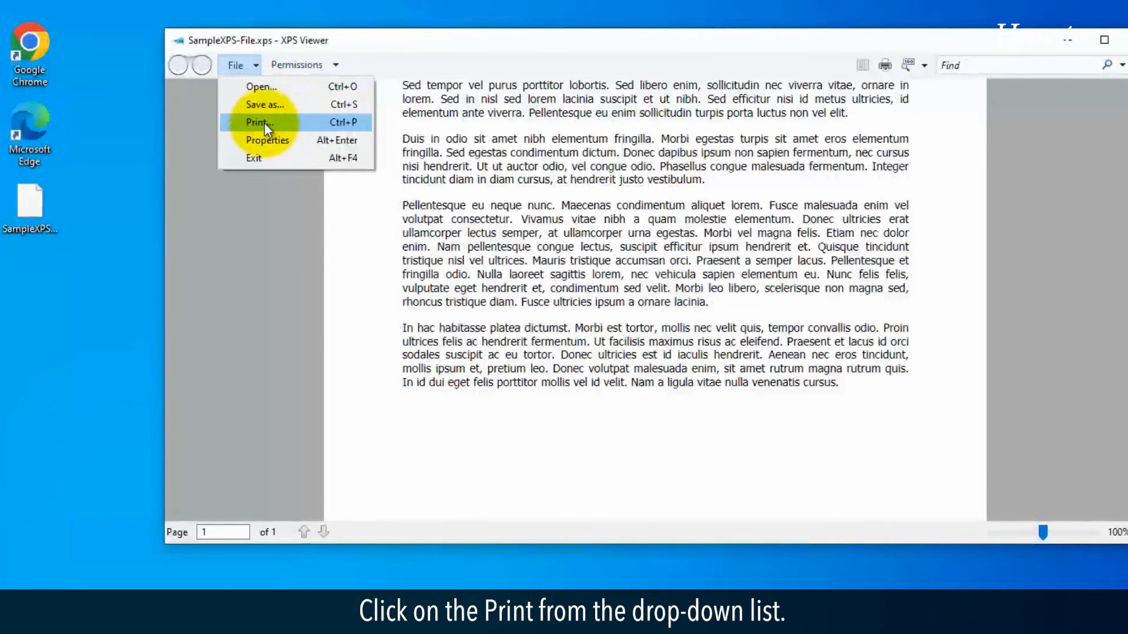
click(259, 121)
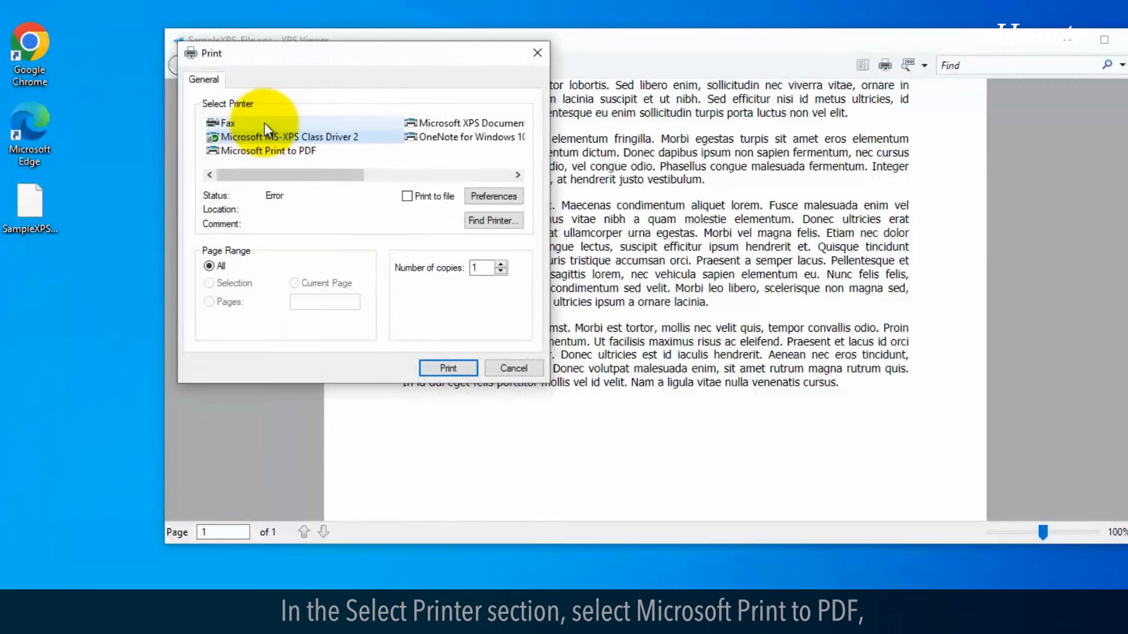
mouse_move(345, 227)
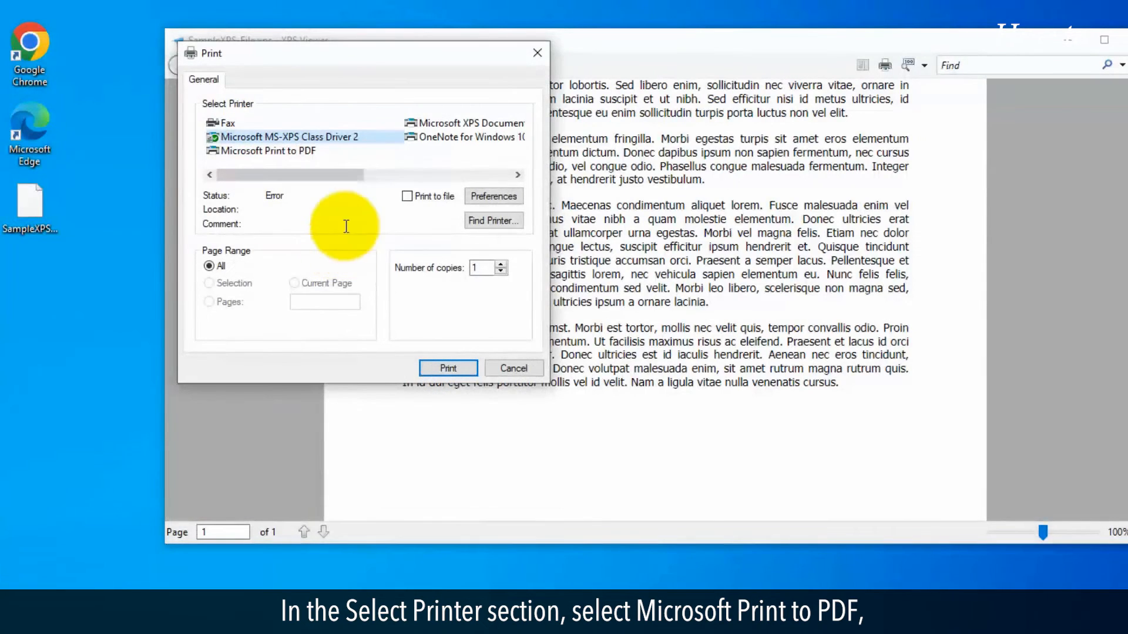
click(267, 151)
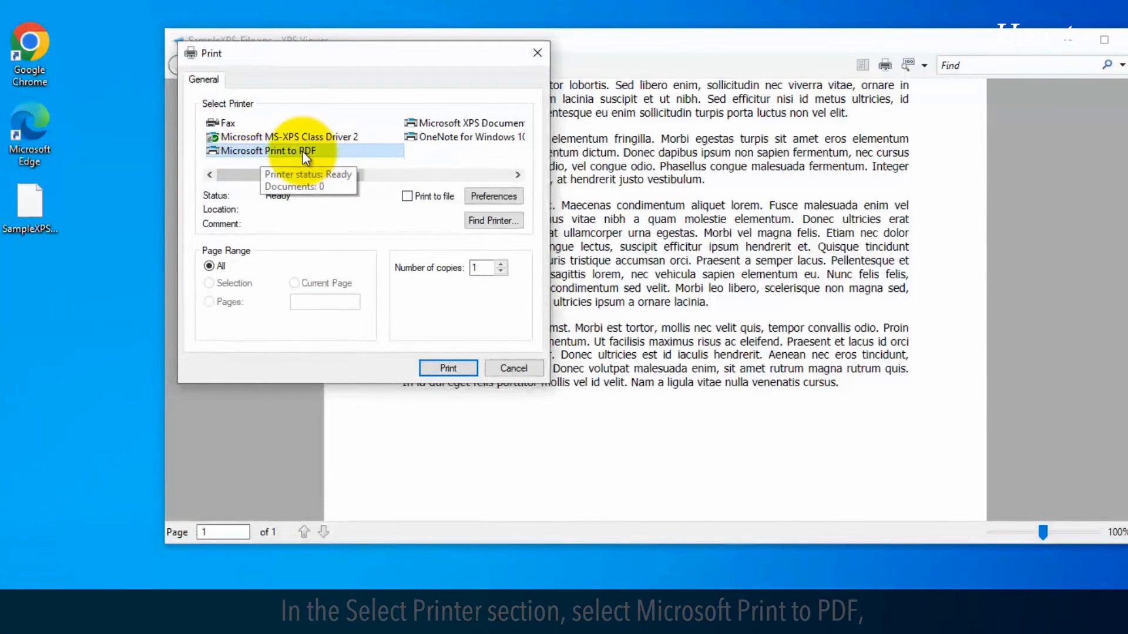
click(447, 367)
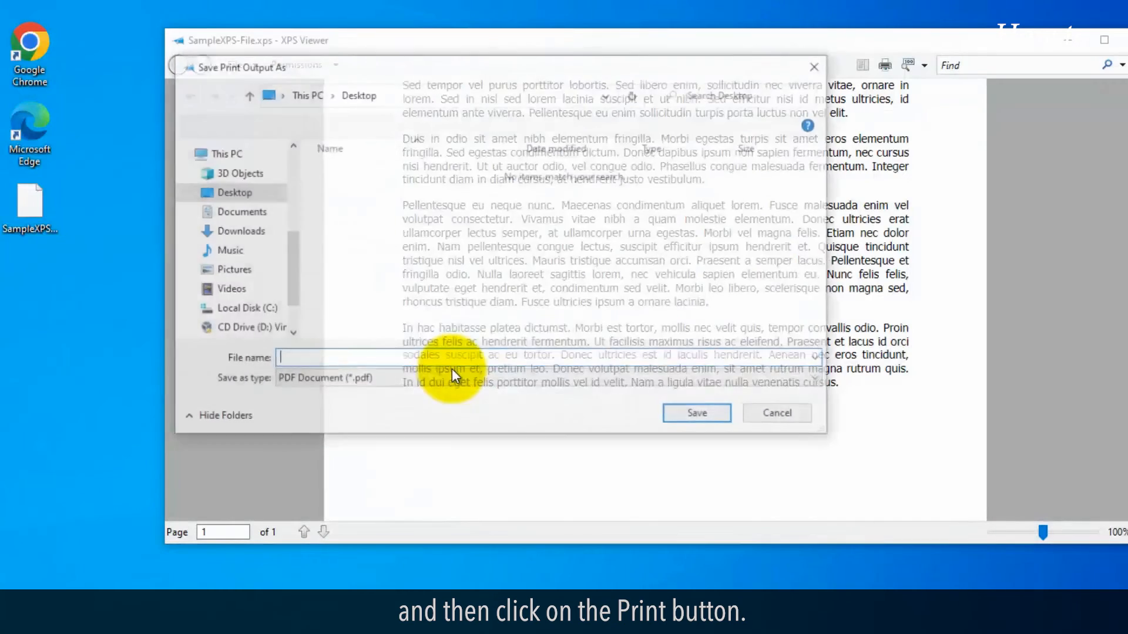
Step: Save the print output on the Desktop as 'XPS-Converted'
text(XPS)
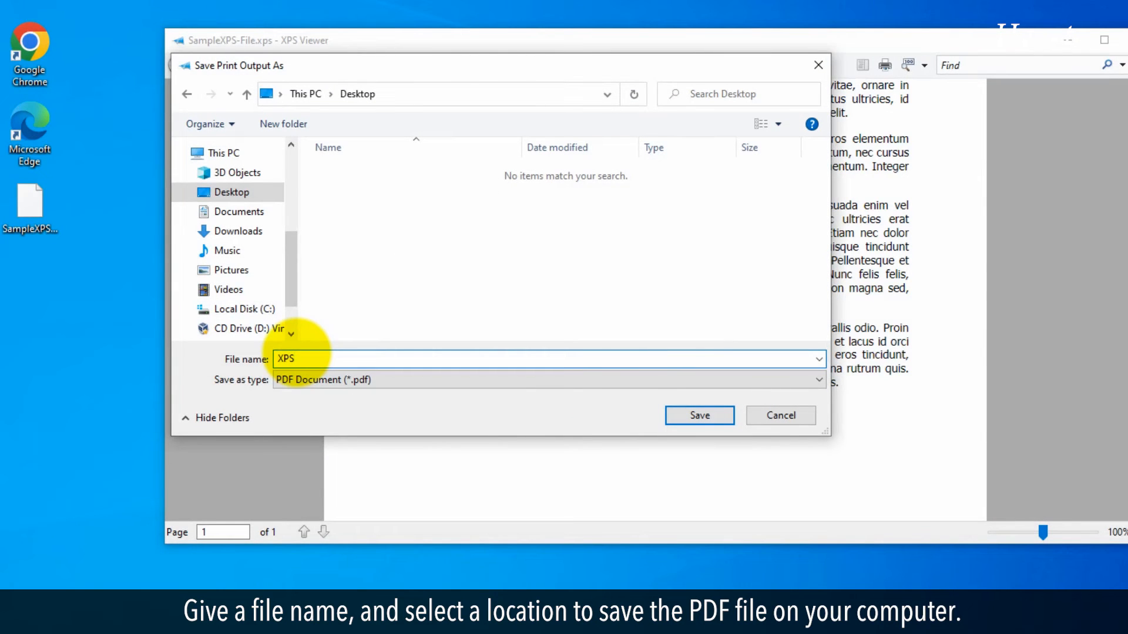
text(-Con)
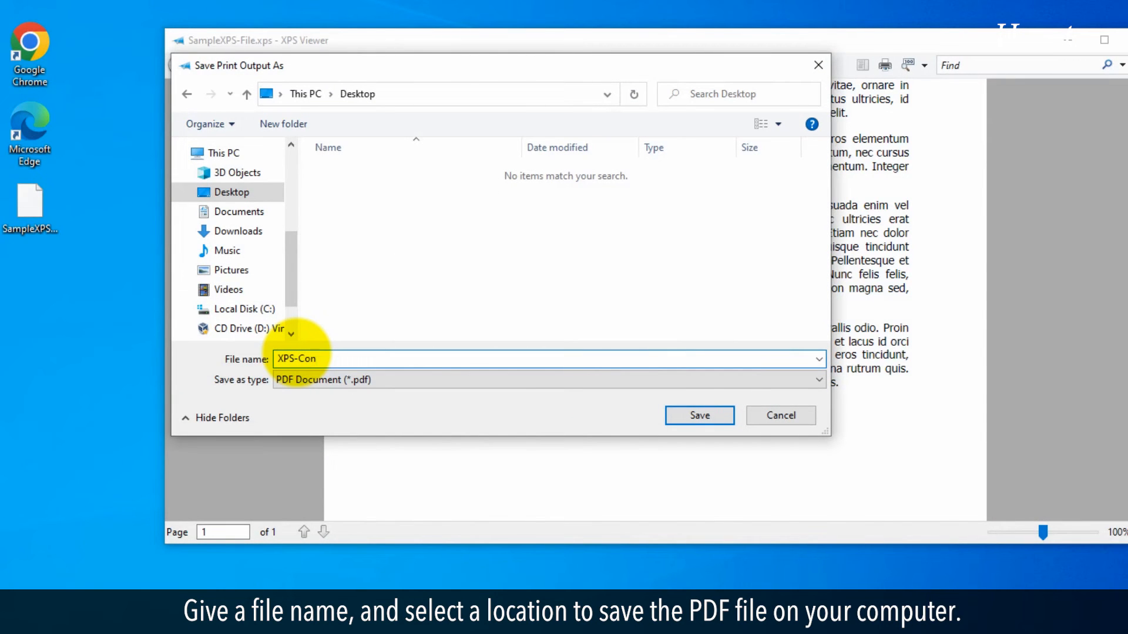
text(verted)
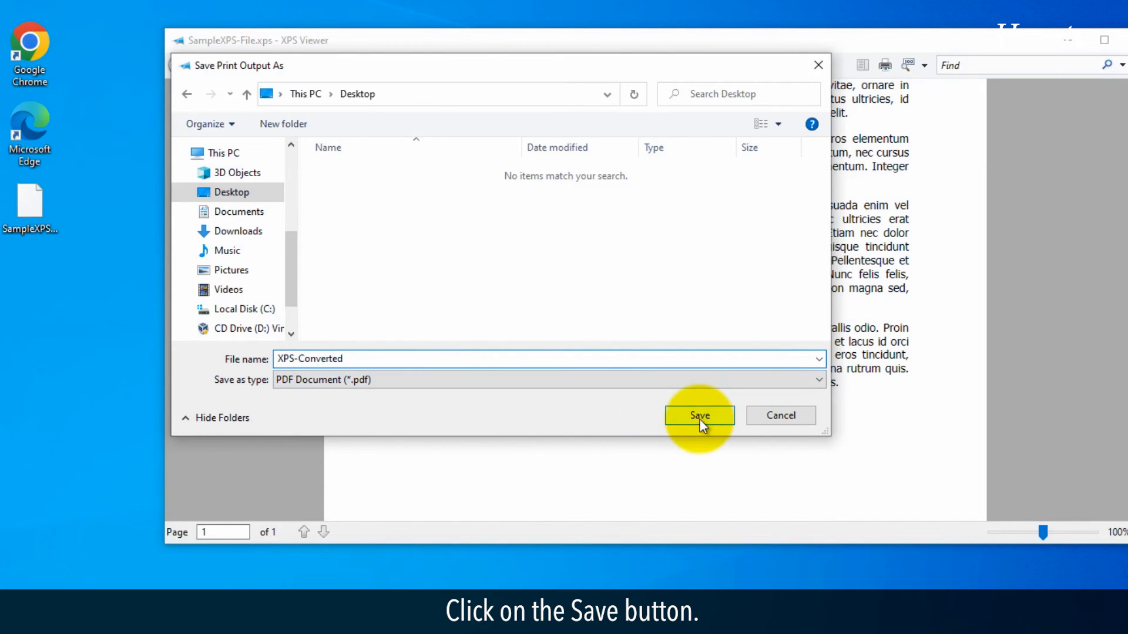
click(698, 416)
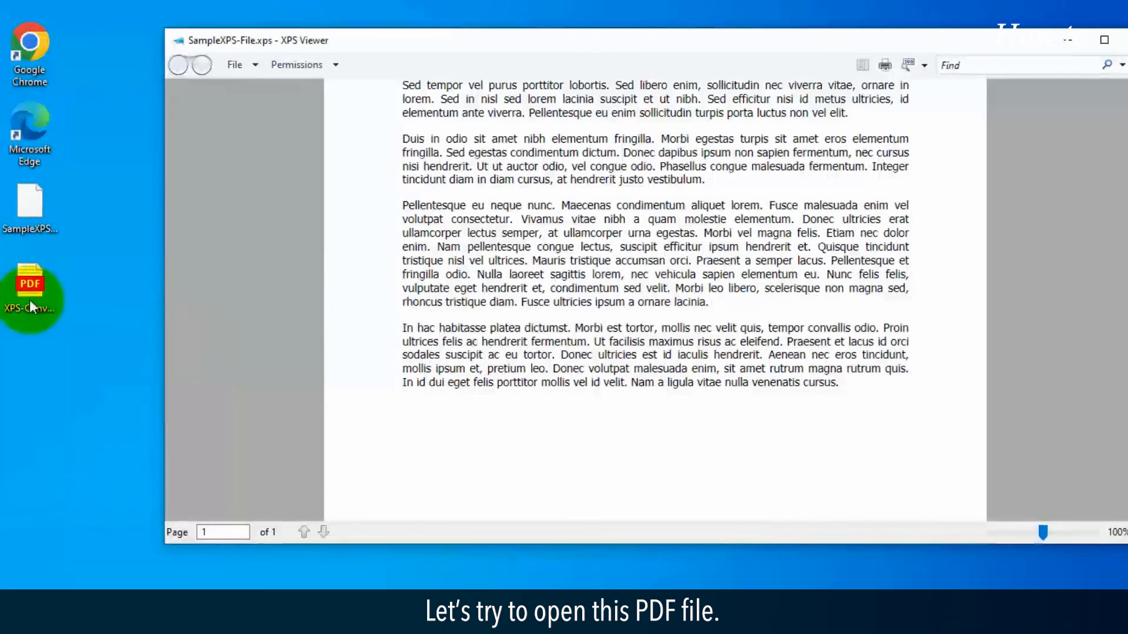